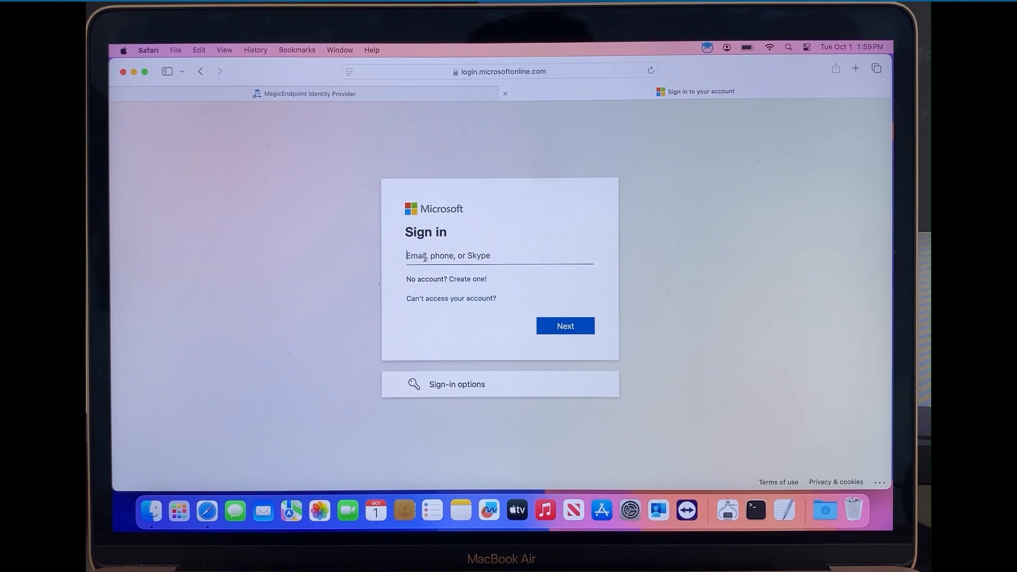
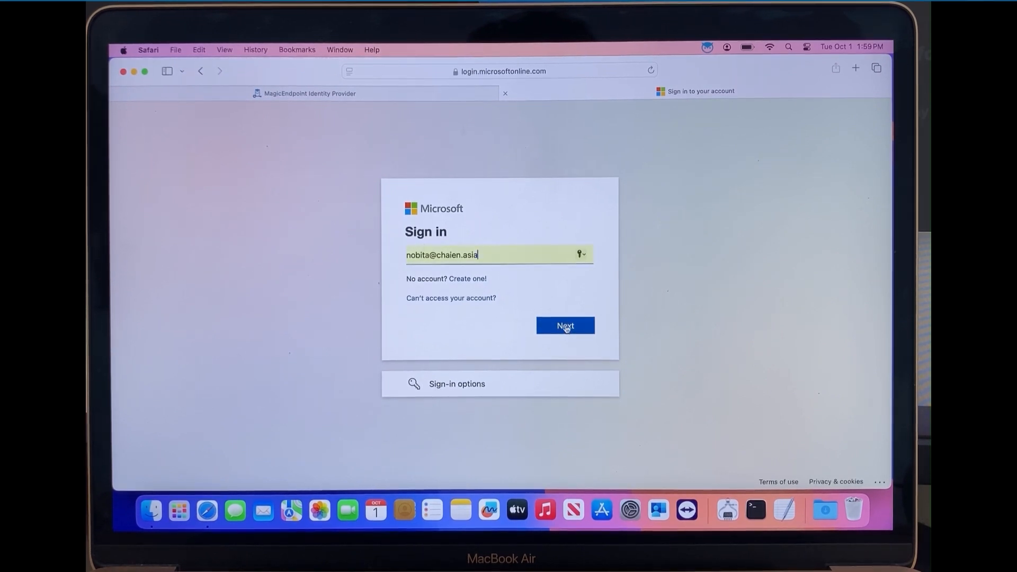
left_click(565, 326)
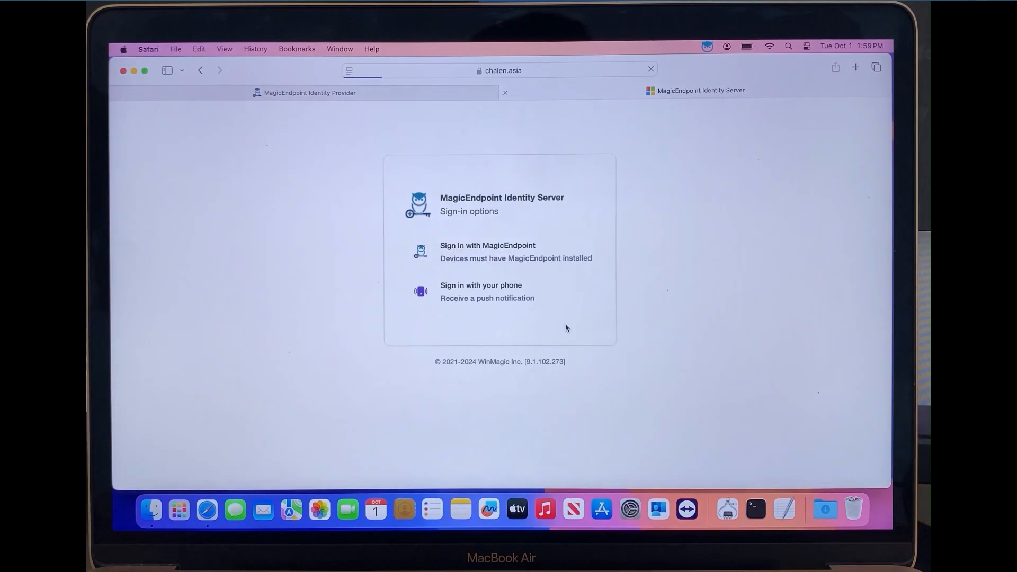
left_click(499, 252)
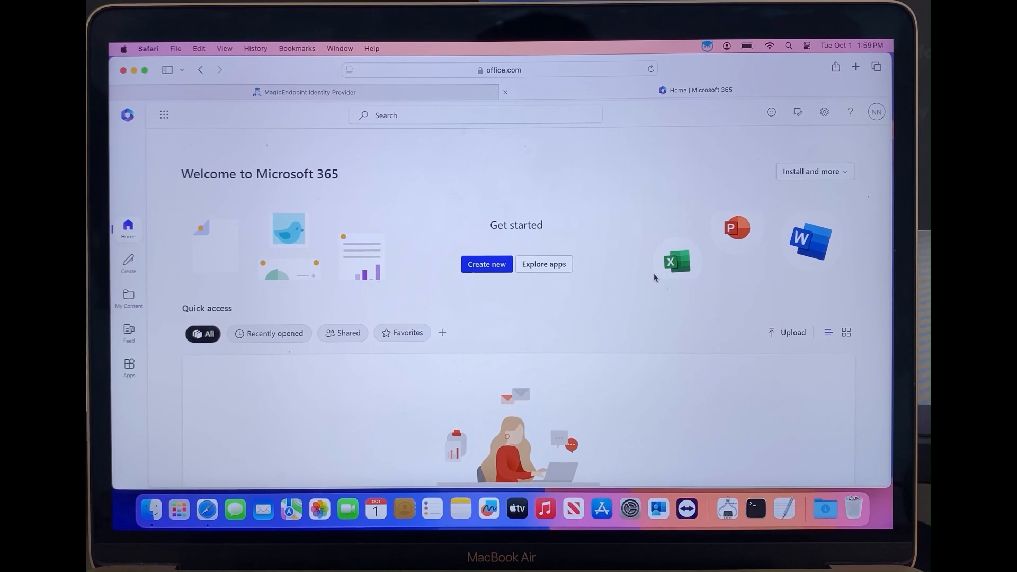
mouse_move(823, 142)
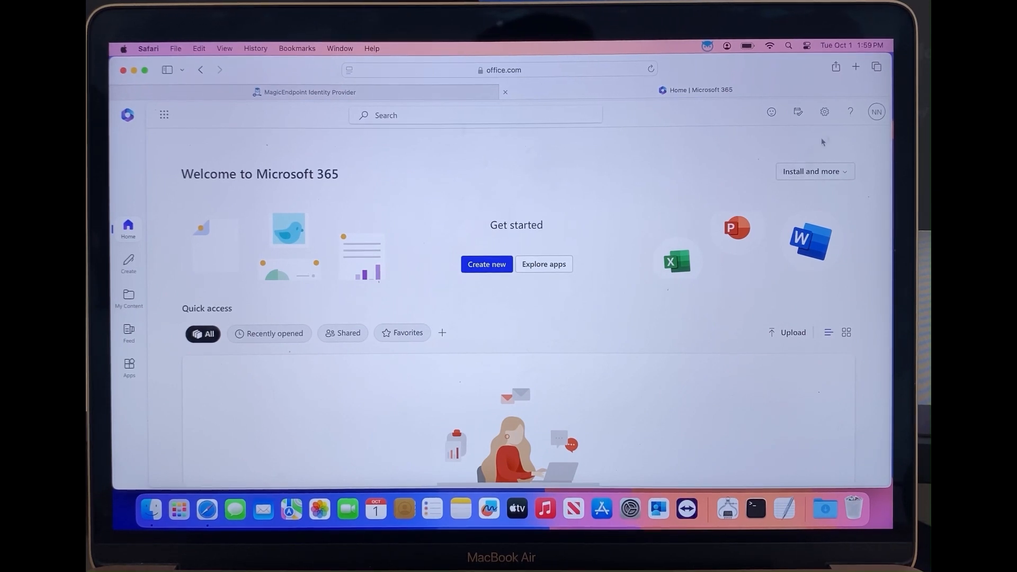
left_click(876, 111)
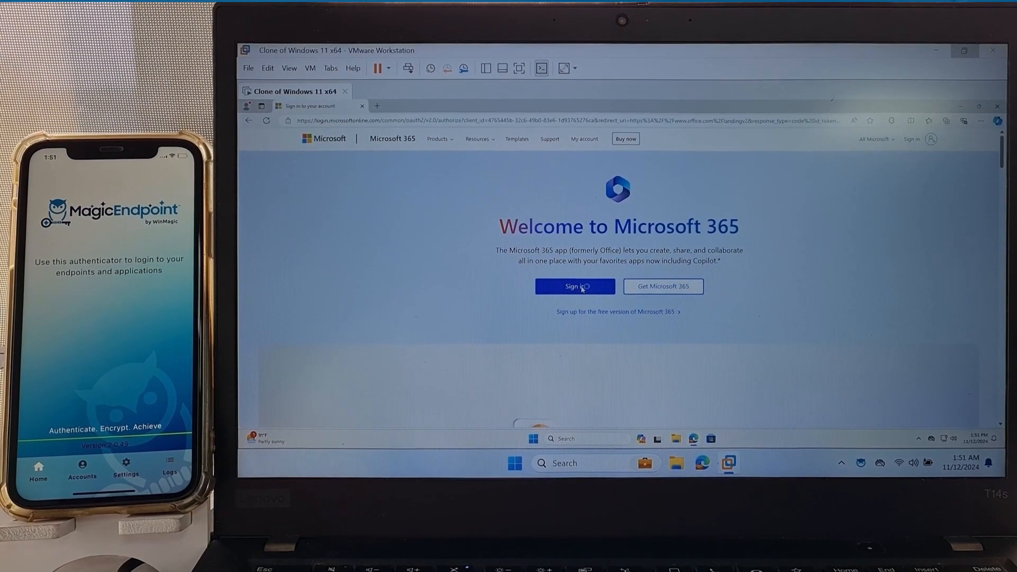
Sign in with the prefilled account, then fall back to a phone push request after the device error.
left_click(575, 286)
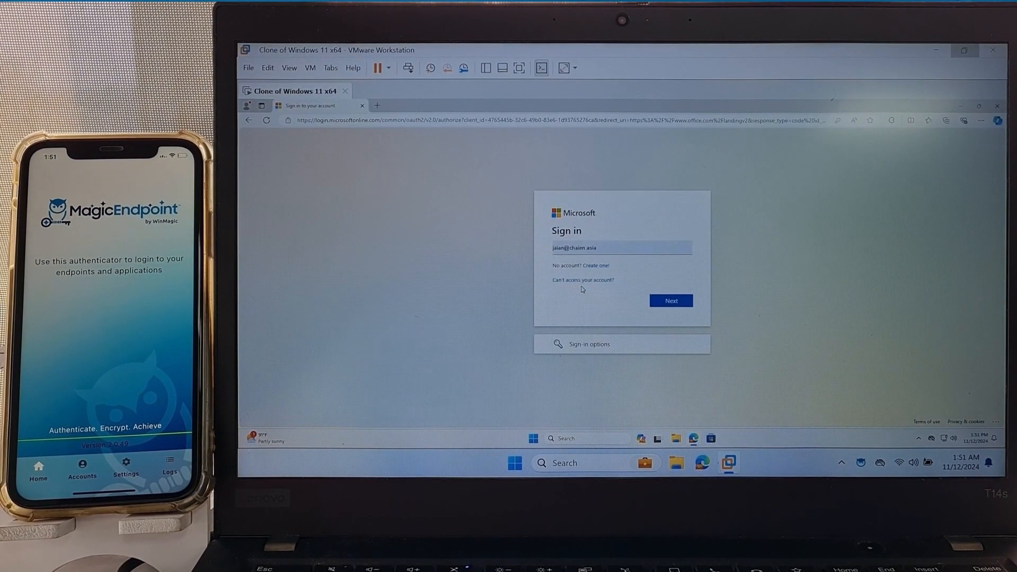
left_click(671, 300)
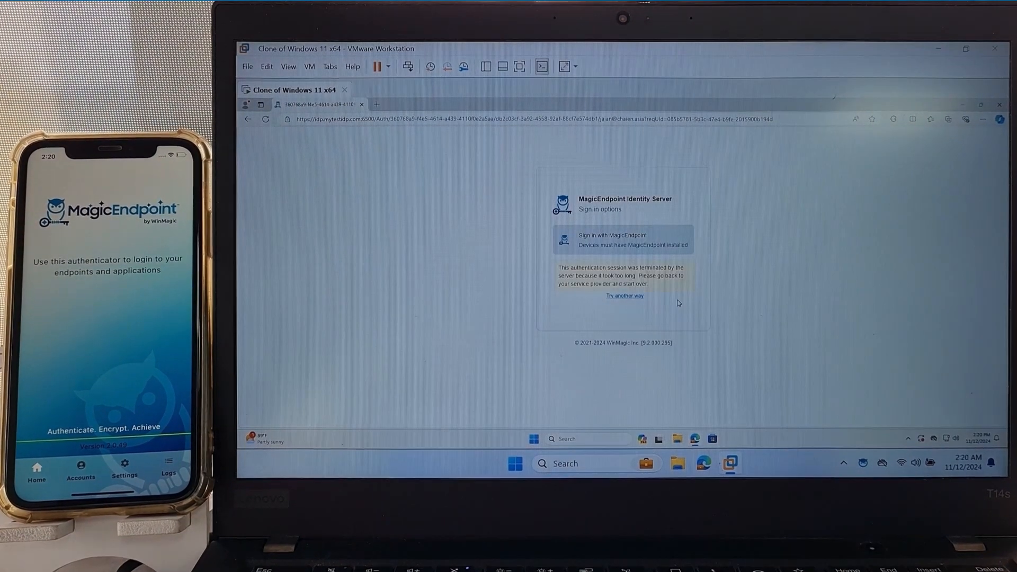
left_click(623, 295)
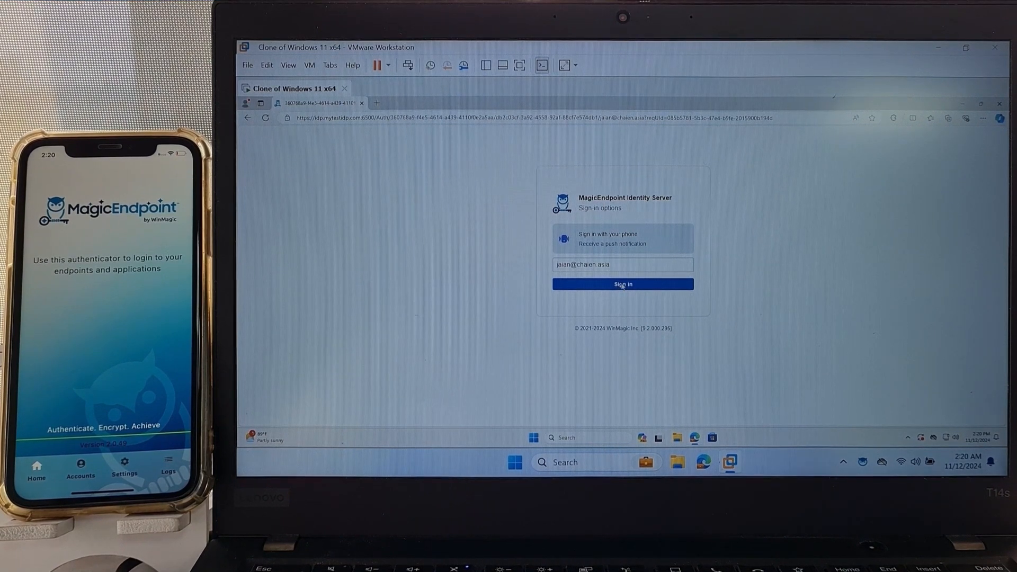
left_click(622, 284)
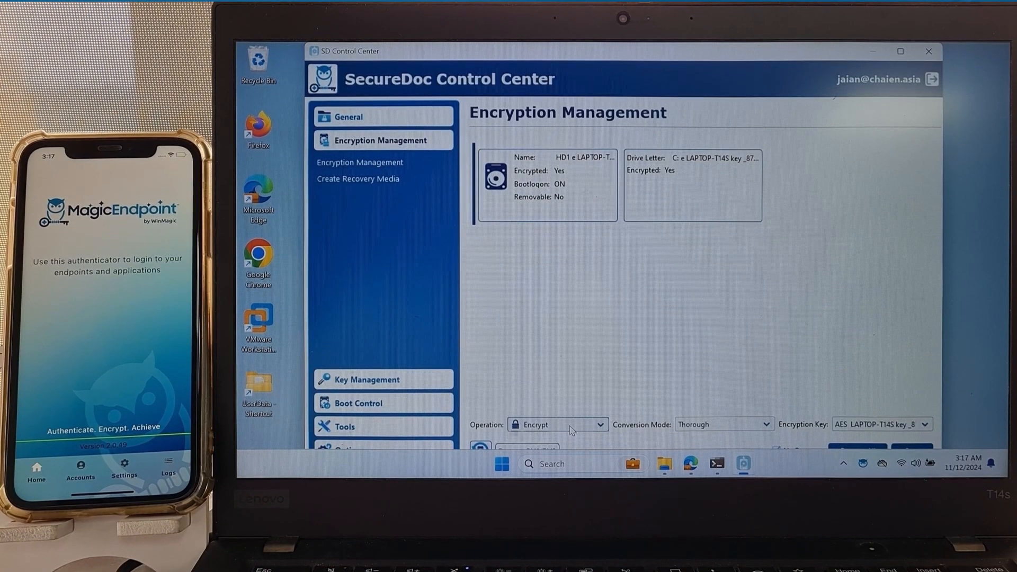
Set the encrypted drive's operation to Decrypt with Standard conversion and apply it.
left_click(556, 424)
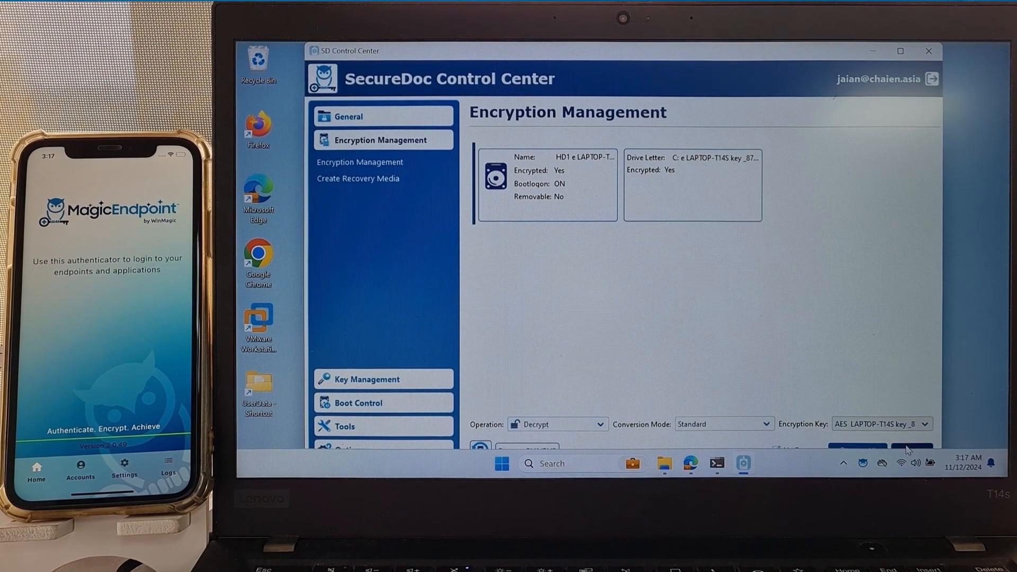
left_click(911, 449)
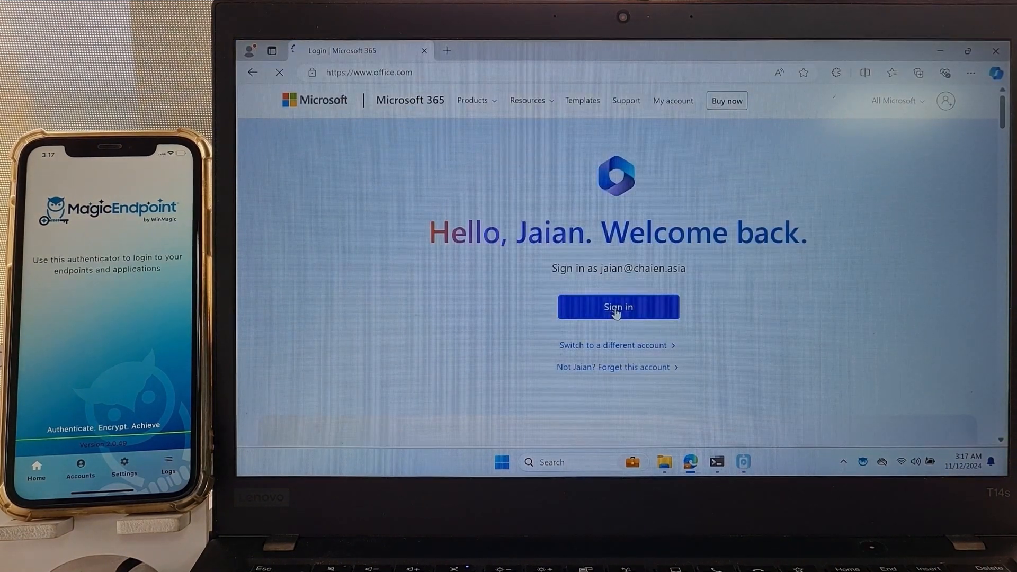
left_click(617, 307)
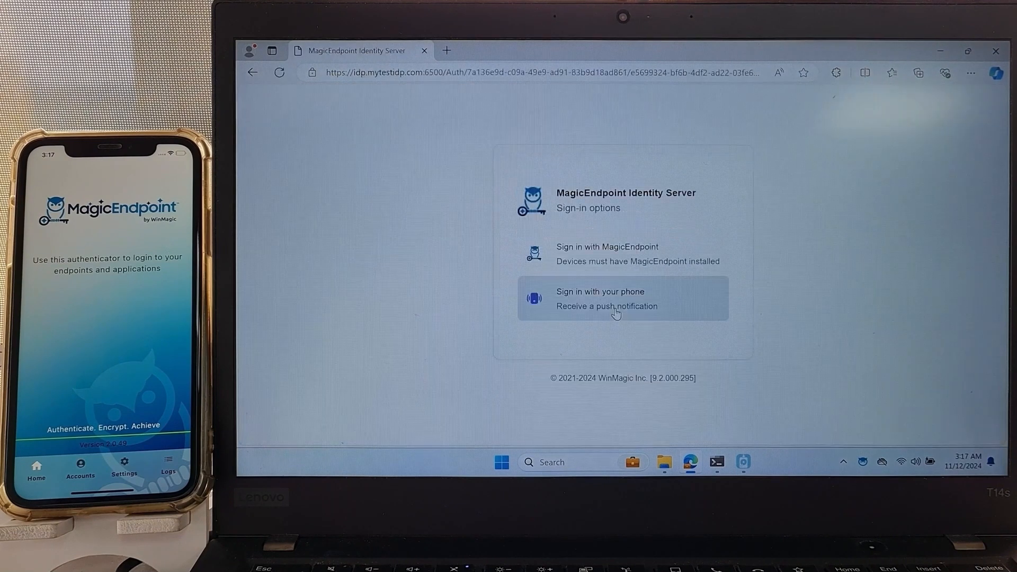
left_click(600, 299)
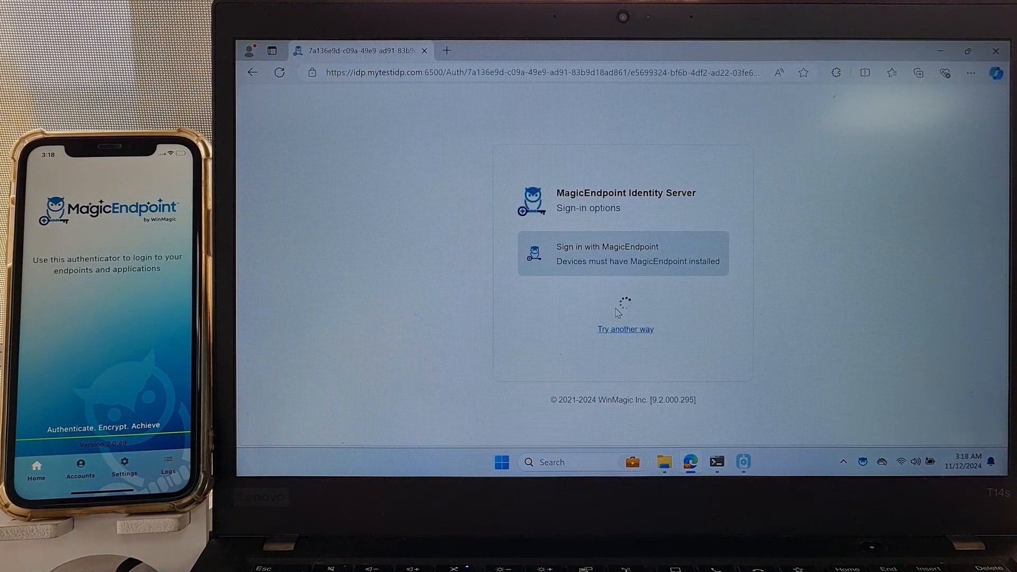